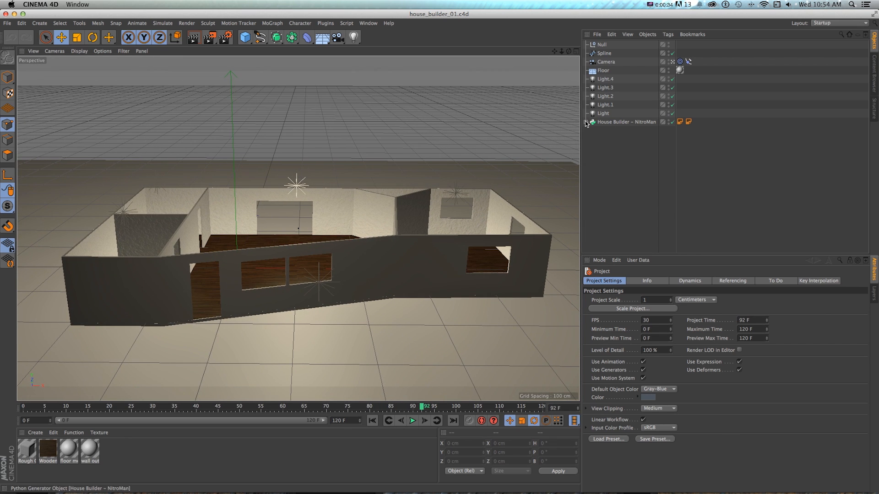
# - Expand the House Builder – NitroMan hierarchy to list its plane, room styles and hole shapes
pyautogui.click(586, 124)
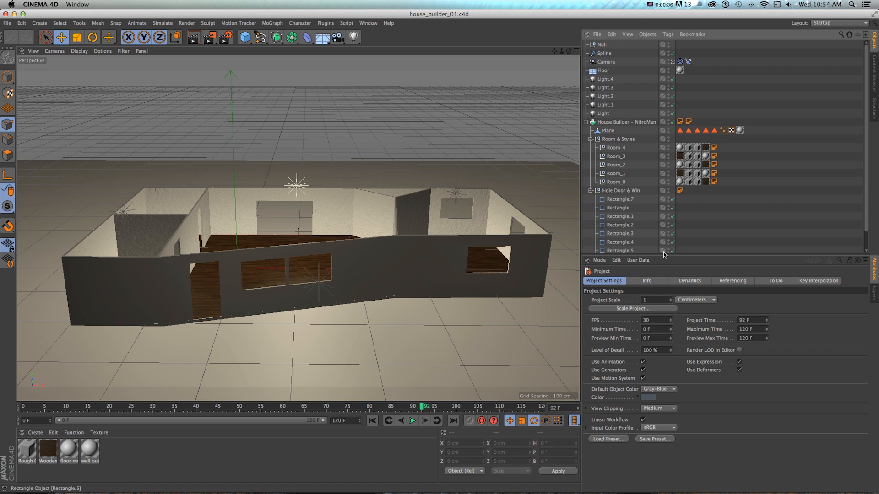
pyautogui.click(605, 87)
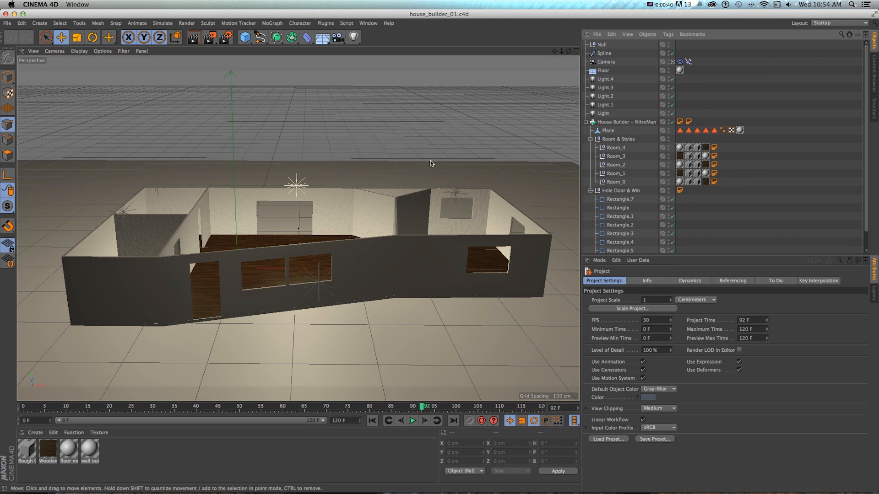
pyautogui.moveTo(449, 162)
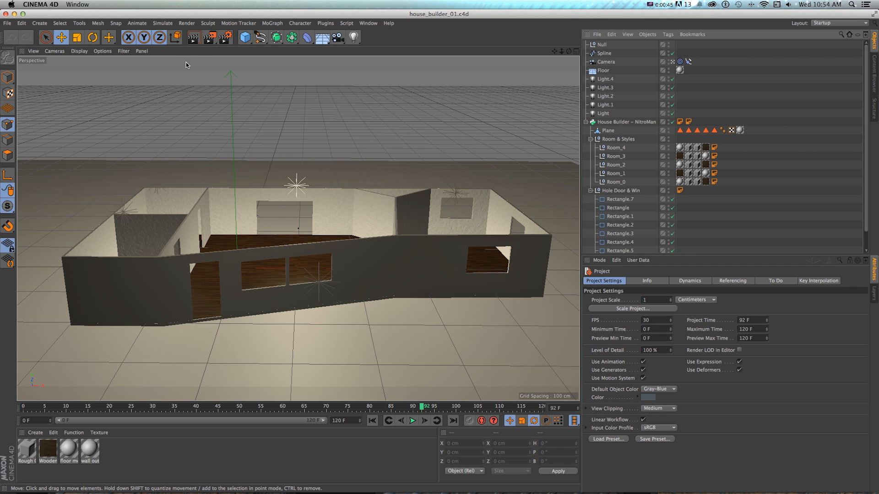
# - Start a new empty project from the File menu
pyautogui.click(8, 23)
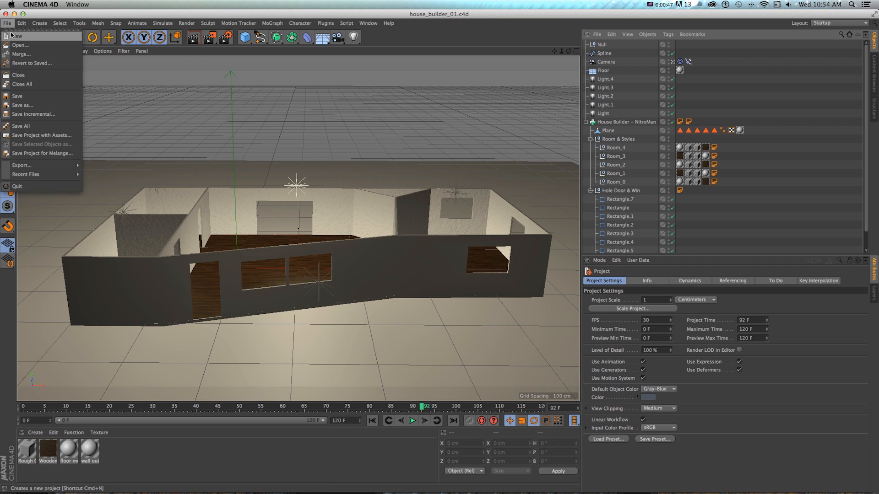
pyautogui.click(18, 36)
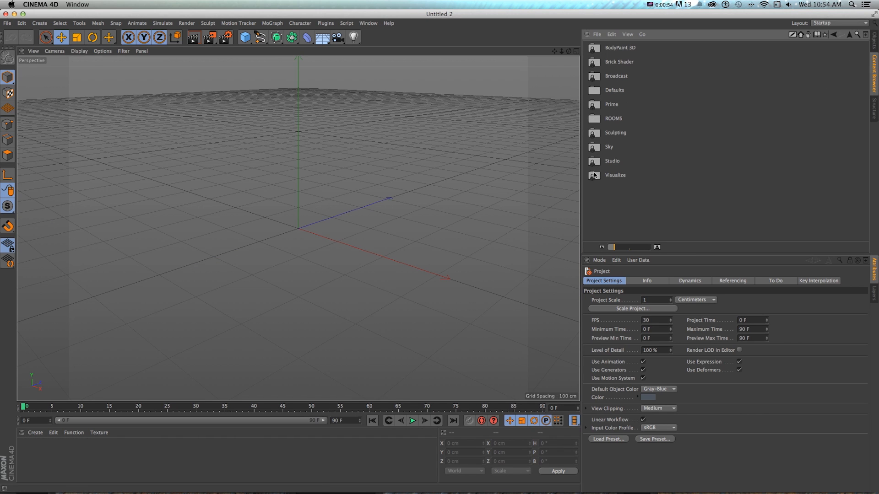
# - Show the Content Browser as a folder tree and navigate to the House Builder – Modular preset folder
pyautogui.click(614, 175)
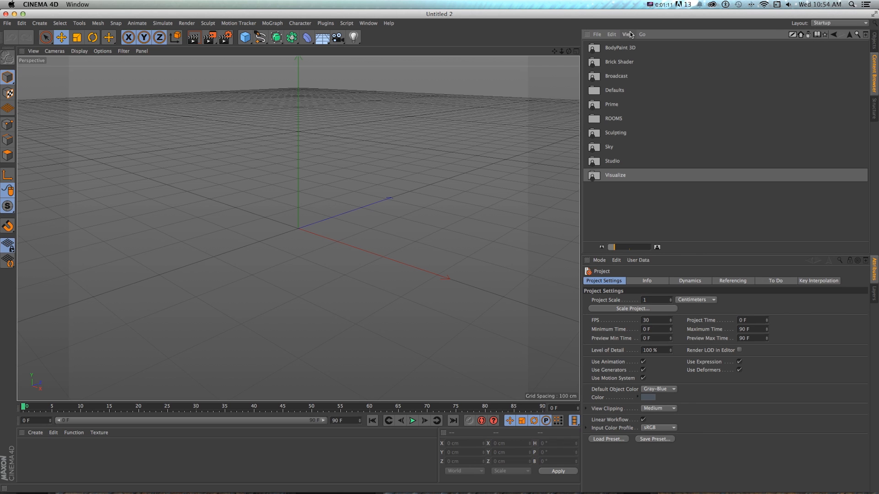
pyautogui.click(628, 33)
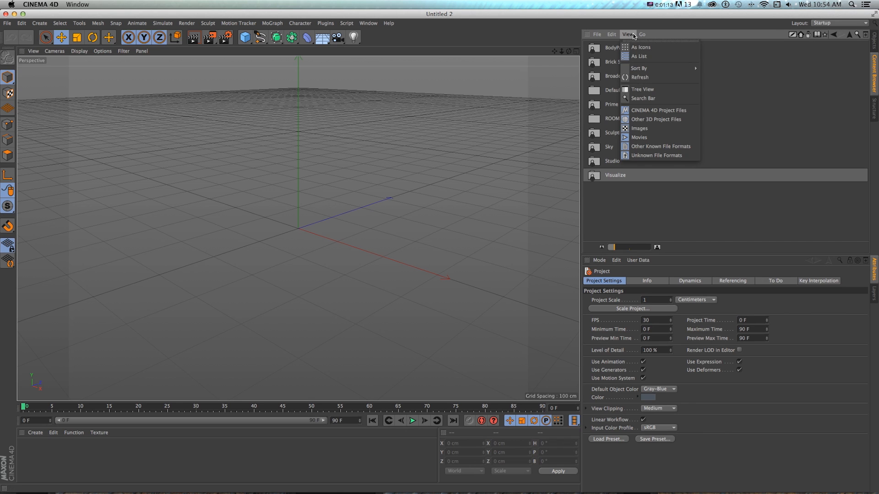
pyautogui.click(641, 47)
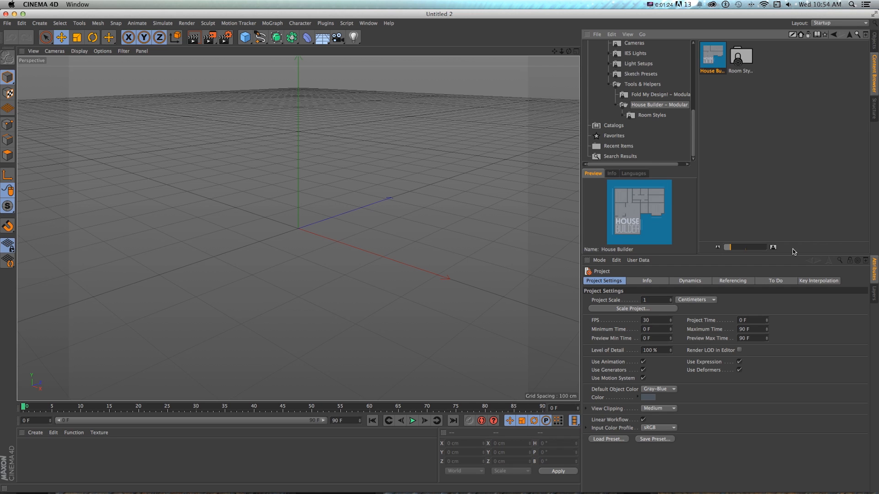
pyautogui.click(659, 104)
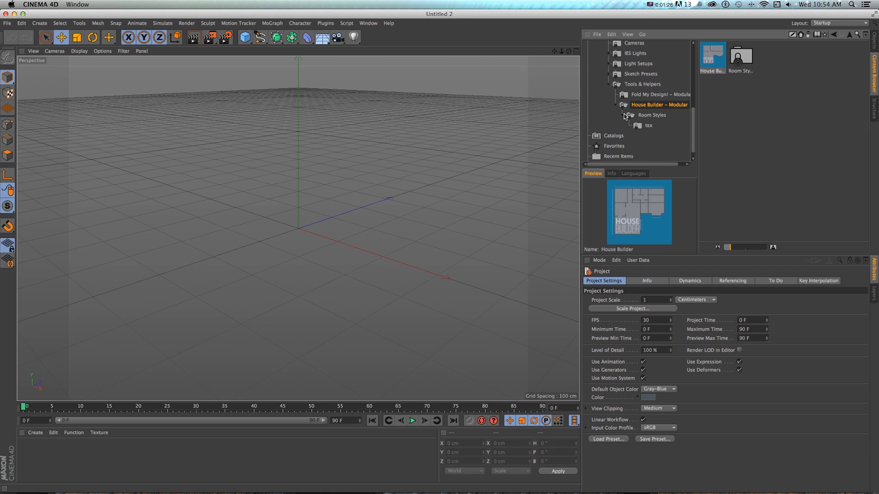
pyautogui.click(659, 104)
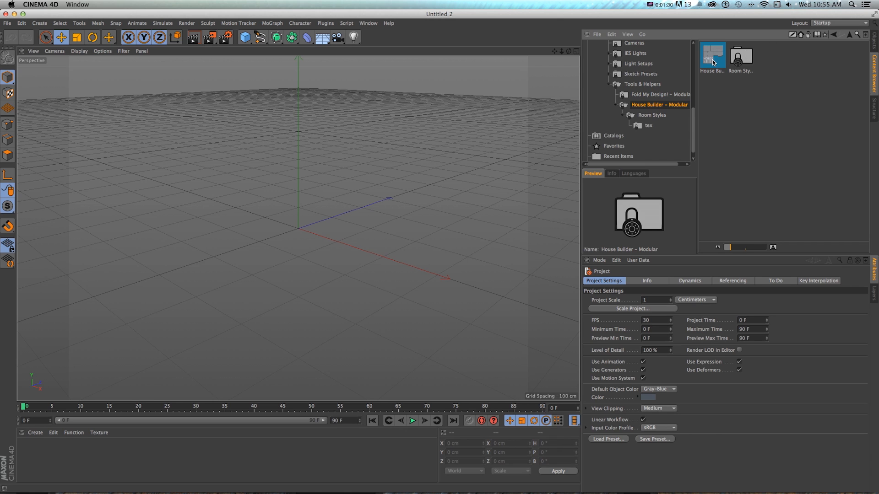
# - Load the House Builder preset into the scene and select it for editing
pyautogui.doubleClick(712, 54)
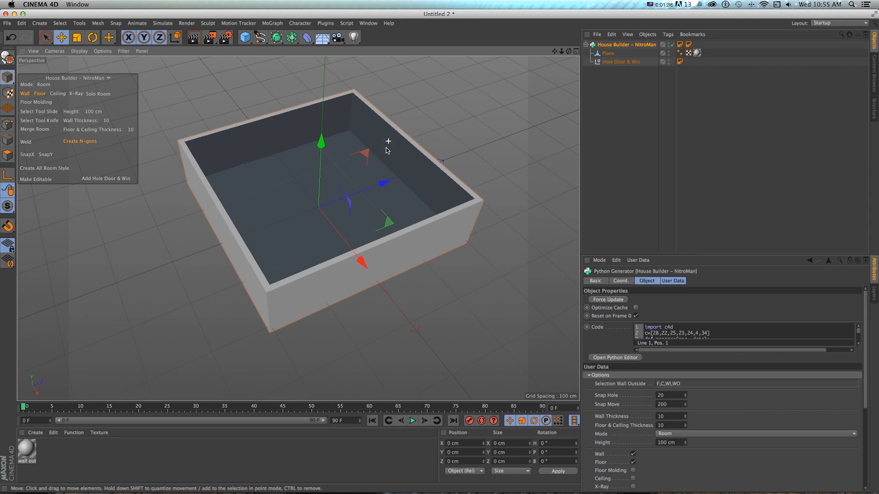
pyautogui.moveTo(61, 58)
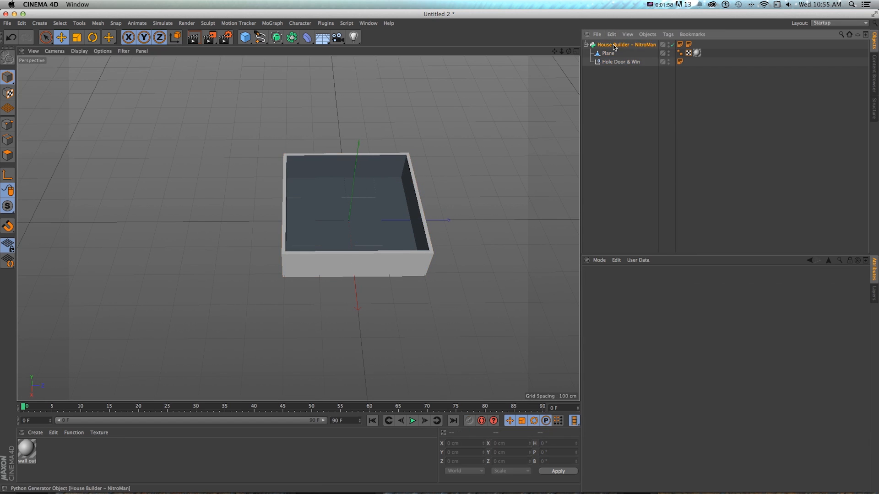
pyautogui.click(628, 44)
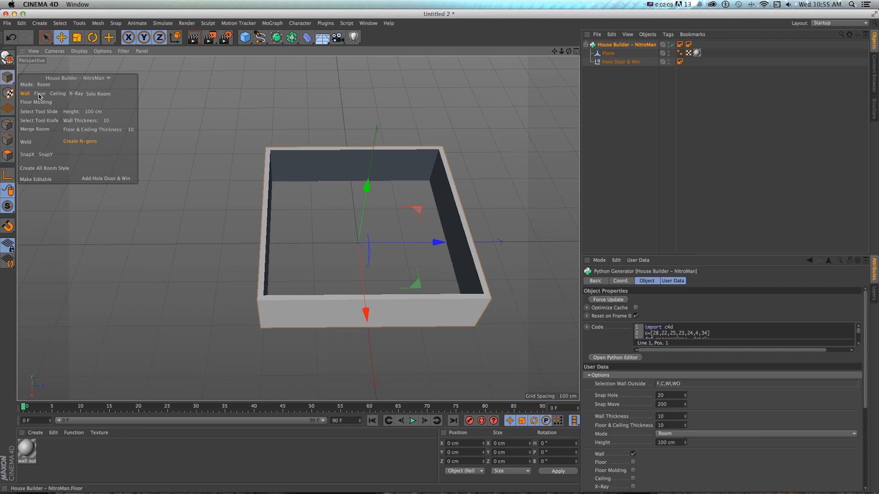
# - Switch the room between BluePrint and Room mode and remove its ceiling
pyautogui.click(44, 84)
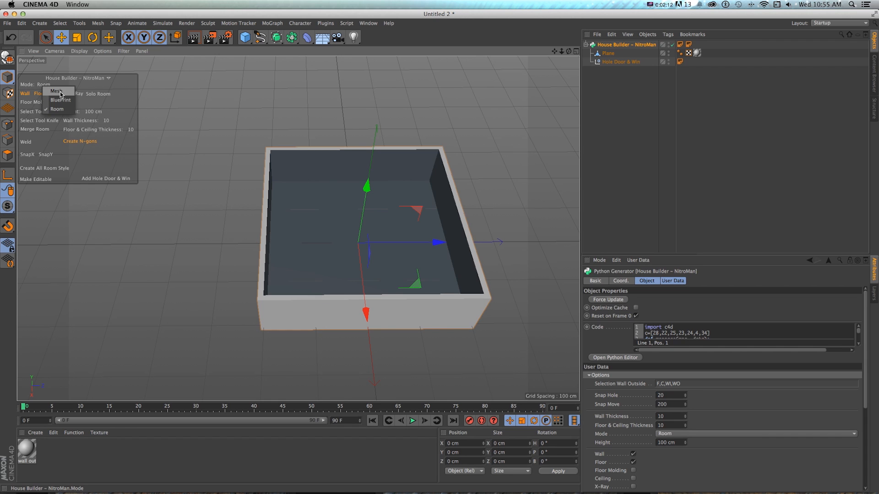
pyautogui.click(64, 99)
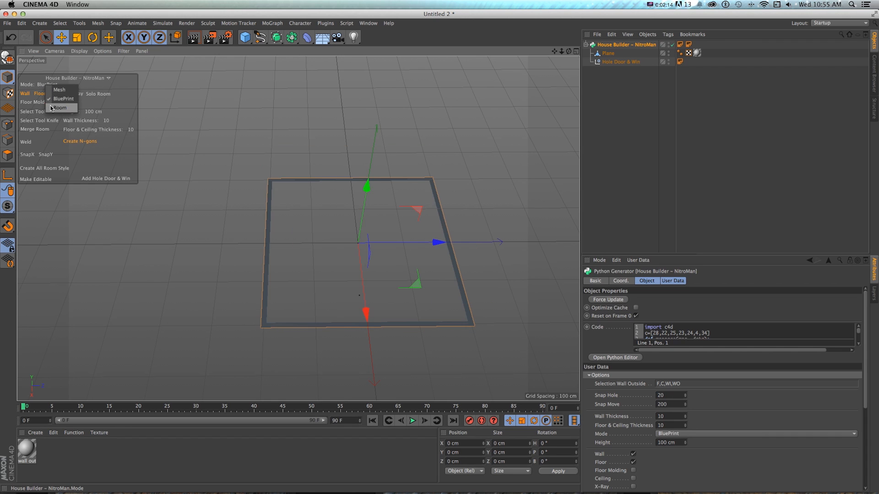
pyautogui.click(58, 108)
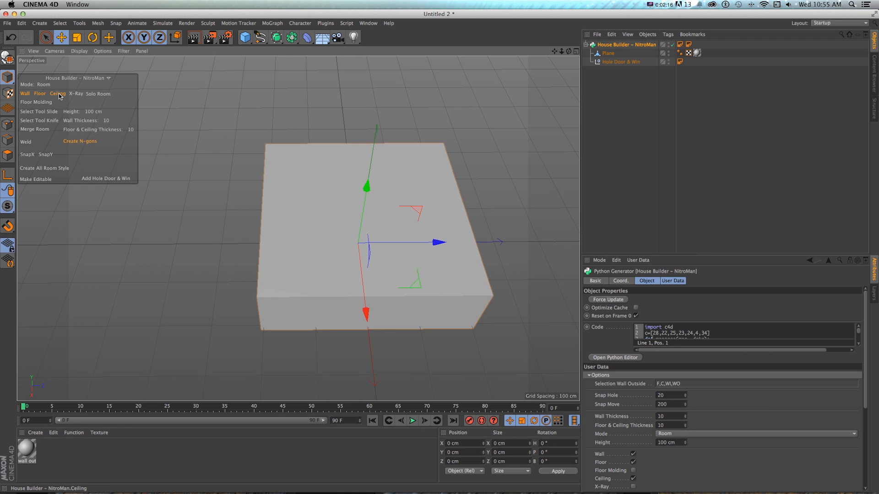
pyautogui.click(76, 94)
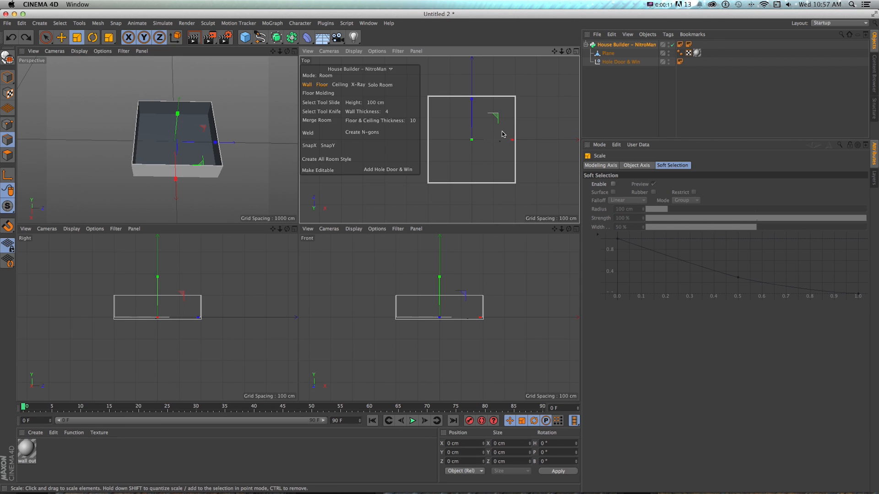
# - Stretch the room's footprint wider in the Top view with the Scale tool
pyautogui.moveTo(473, 140); pyautogui.dragTo(553, 142)
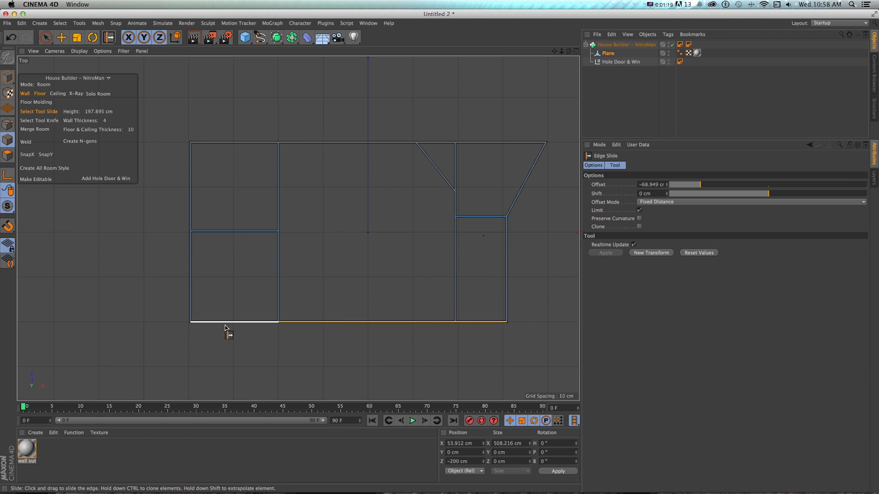
# - Slide the bottom wall edges inward so the lower left wall rises and the small right room's wall slants
pyautogui.moveTo(227, 328); pyautogui.dragTo(227, 267)
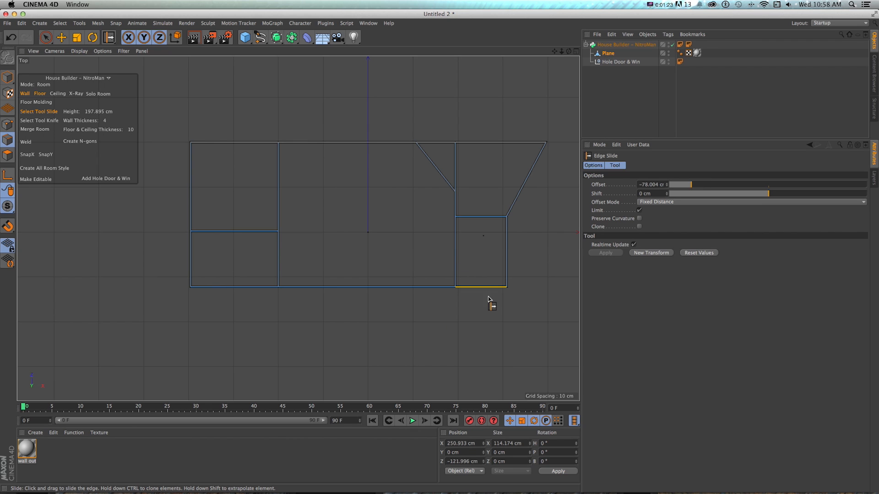
pyautogui.moveTo(481, 285); pyautogui.dragTo(480, 259)
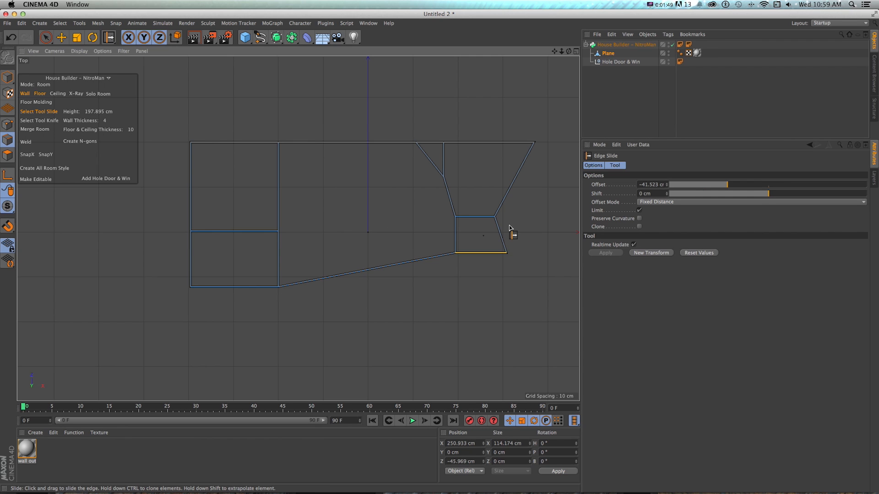
pyautogui.moveTo(510, 234); pyautogui.dragTo(496, 243)
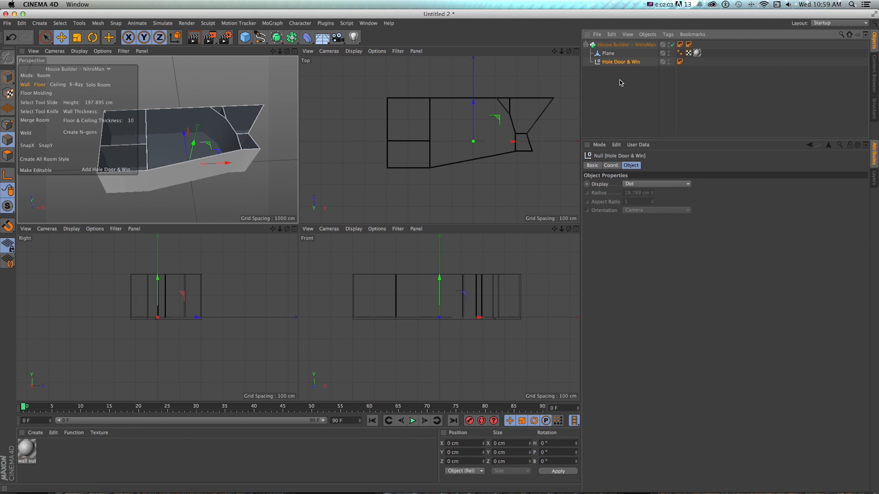
pyautogui.moveTo(620, 63)
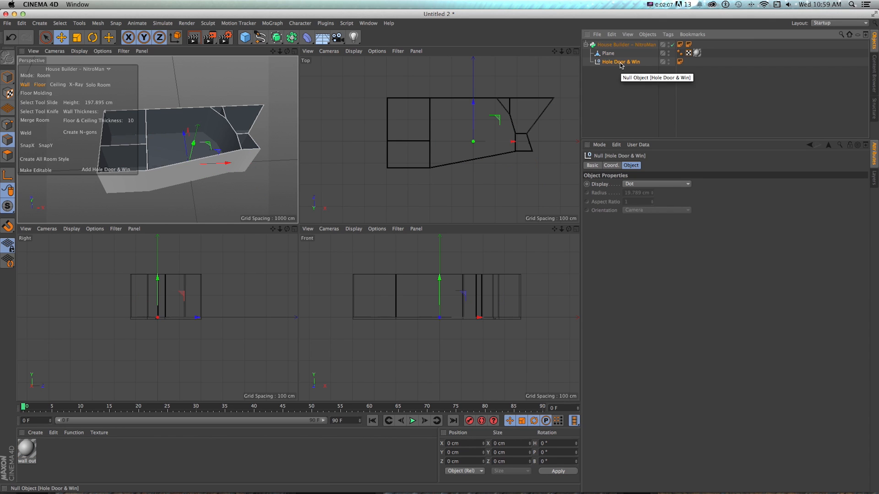
# - Add a Rectangle spline under Hole Door & Win to cut a door opening
pyautogui.click(260, 37)
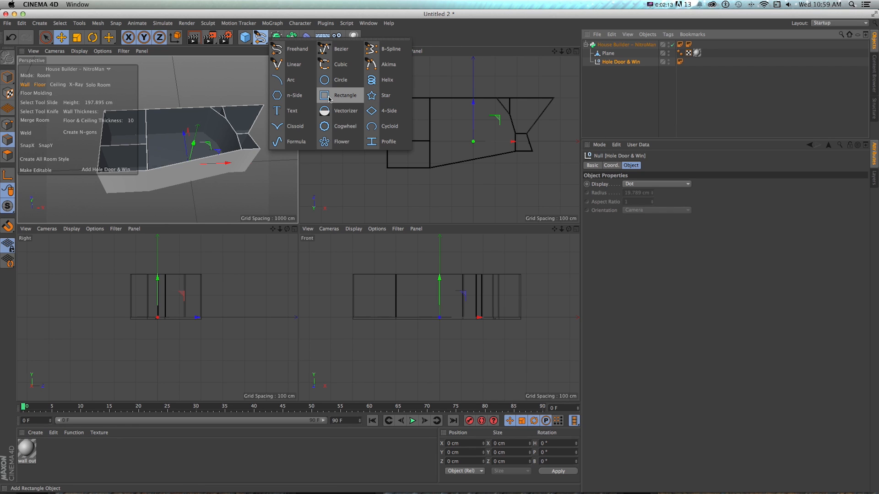
pyautogui.click(345, 94)
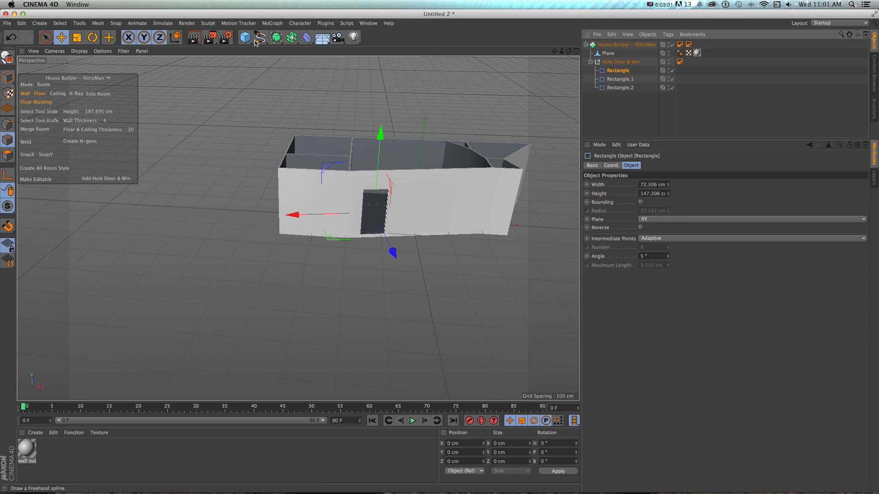
# - Add a shrunken circle window and rounded rectangle openings, moving one along the side wall
pyautogui.click(259, 37)
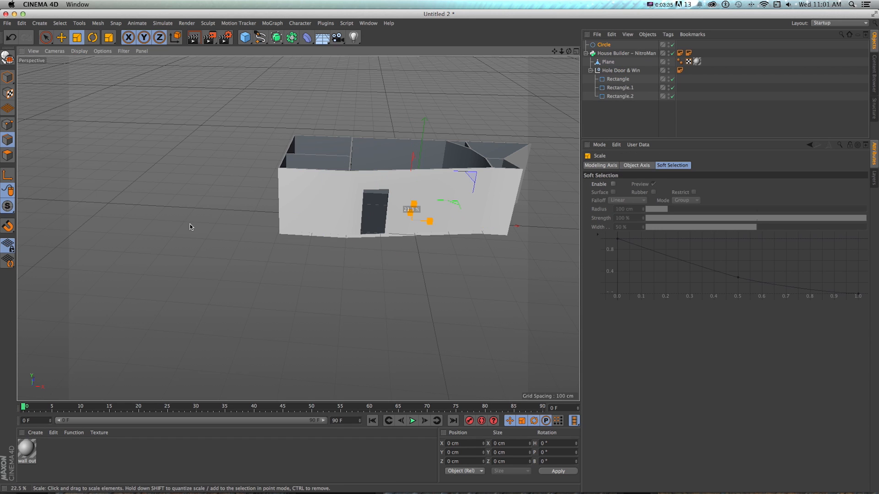
pyautogui.click(612, 70)
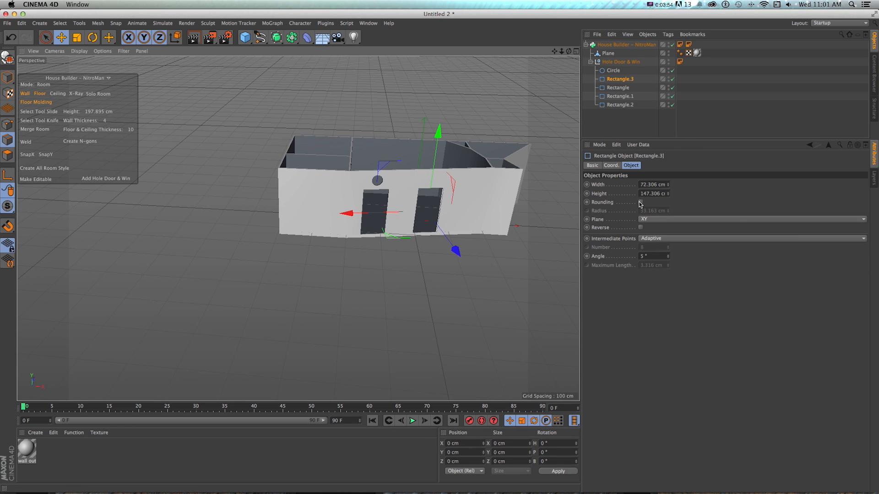
pyautogui.click(640, 201)
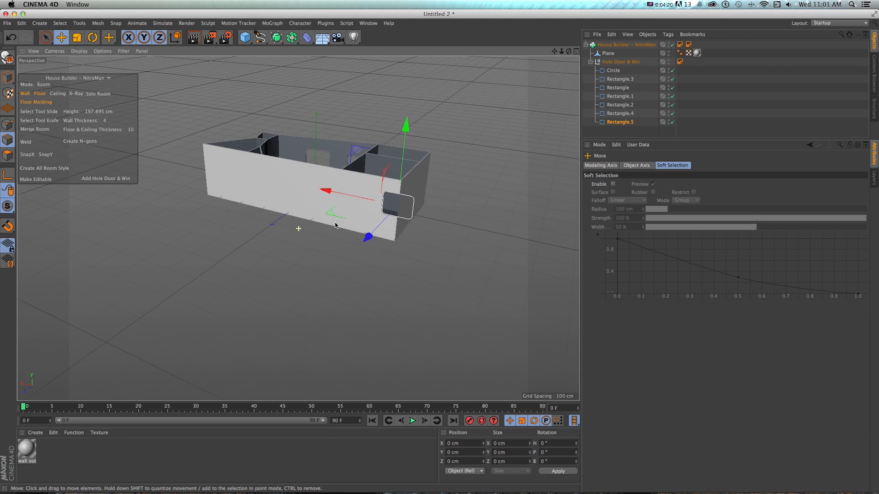
pyautogui.moveTo(336, 224); pyautogui.dragTo(322, 196)
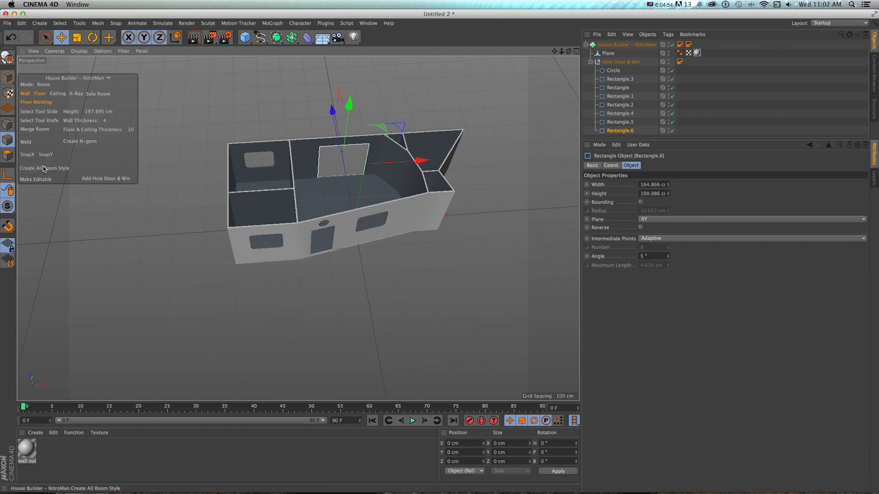
# - Generate room styles for every room and inspect the Room_5 and Room_4 annotations
pyautogui.click(44, 168)
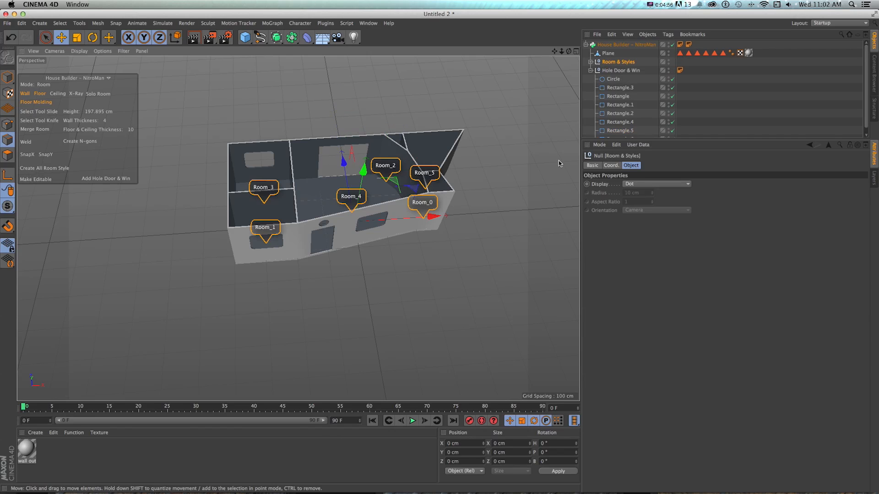
pyautogui.click(591, 62)
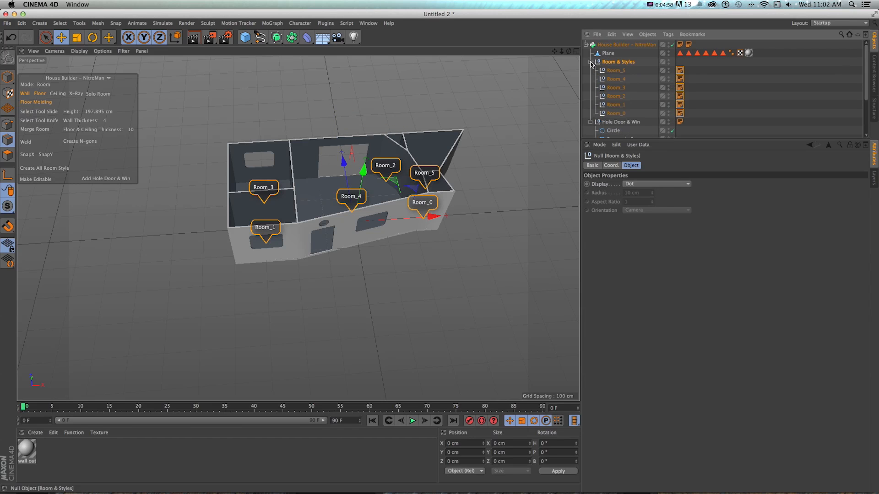
pyautogui.click(682, 114)
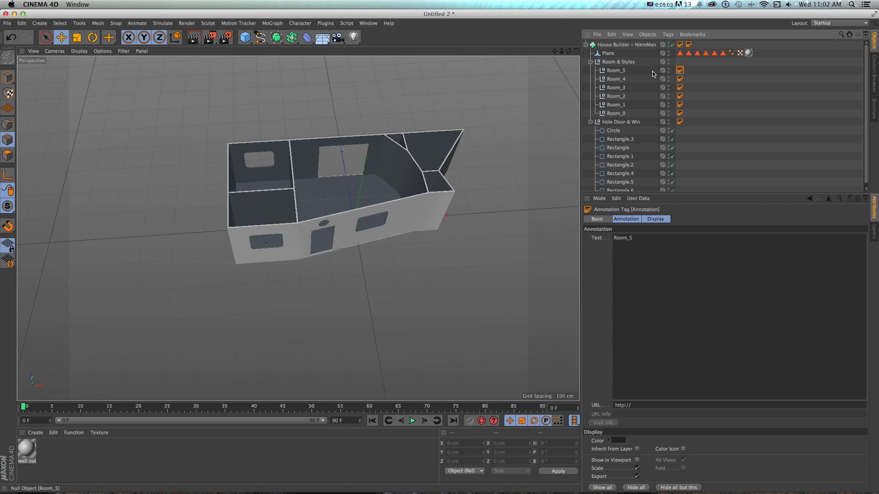
pyautogui.click(615, 71)
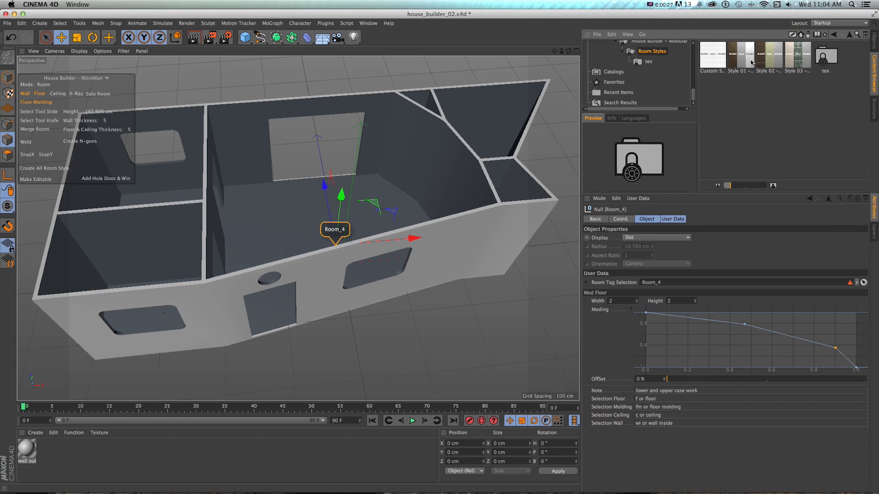
pyautogui.moveTo(750, 63)
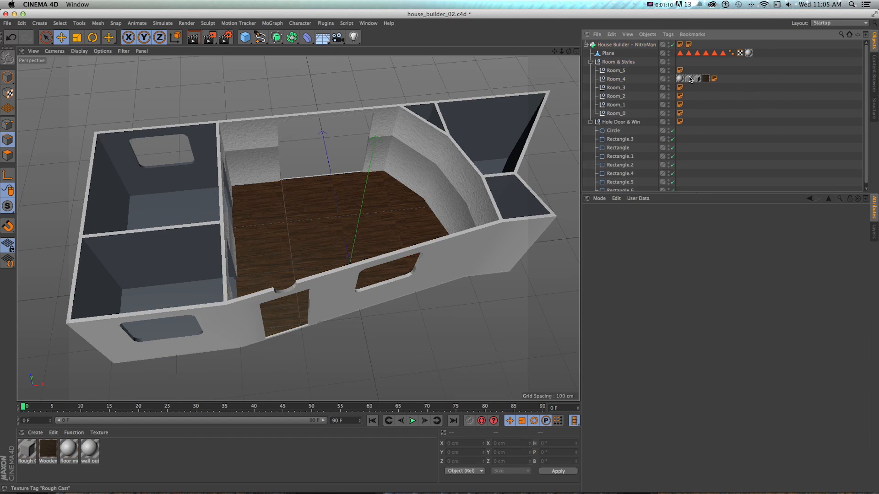
# - Review Room_4's ceiling, inner wall and annotation tags
pyautogui.click(679, 78)
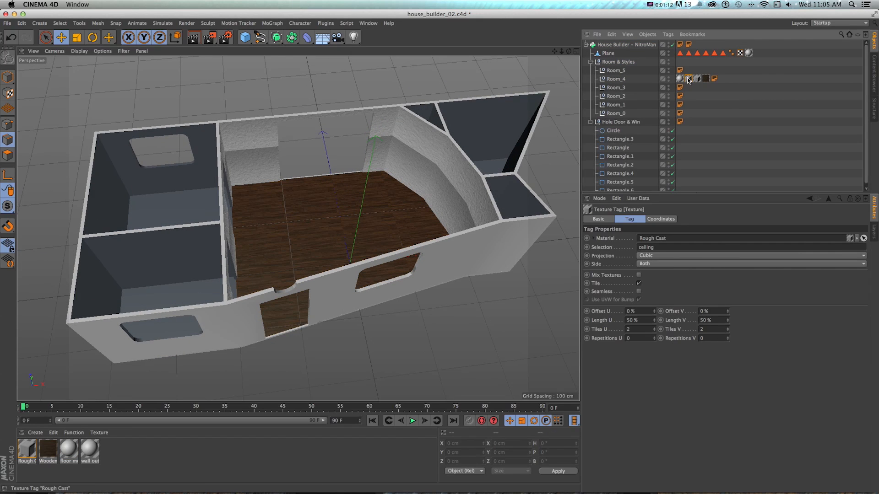
pyautogui.click(686, 79)
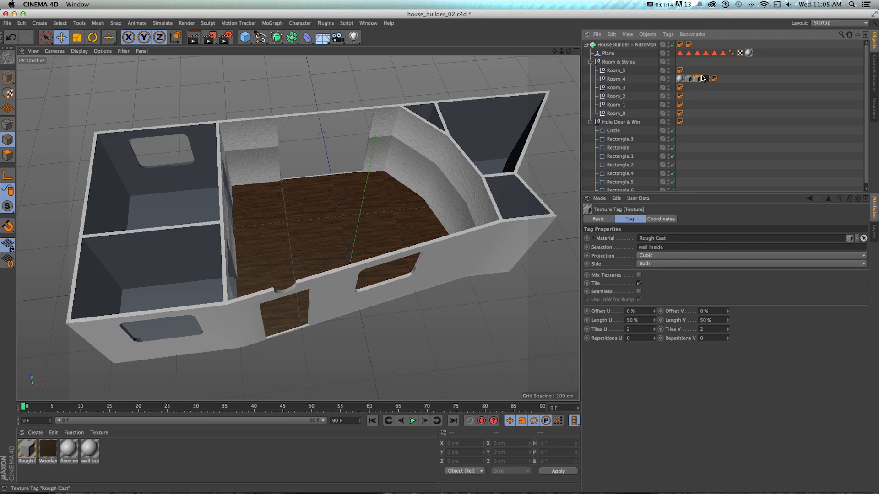
pyautogui.click(681, 78)
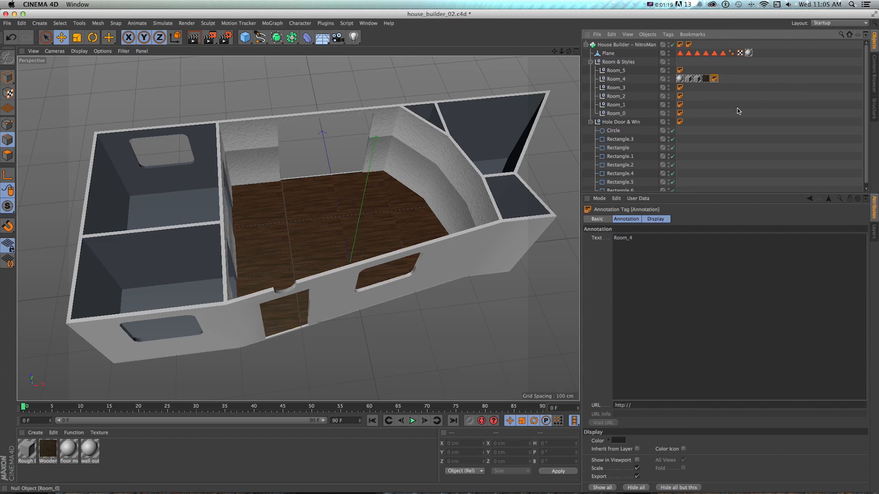
pyautogui.click(616, 79)
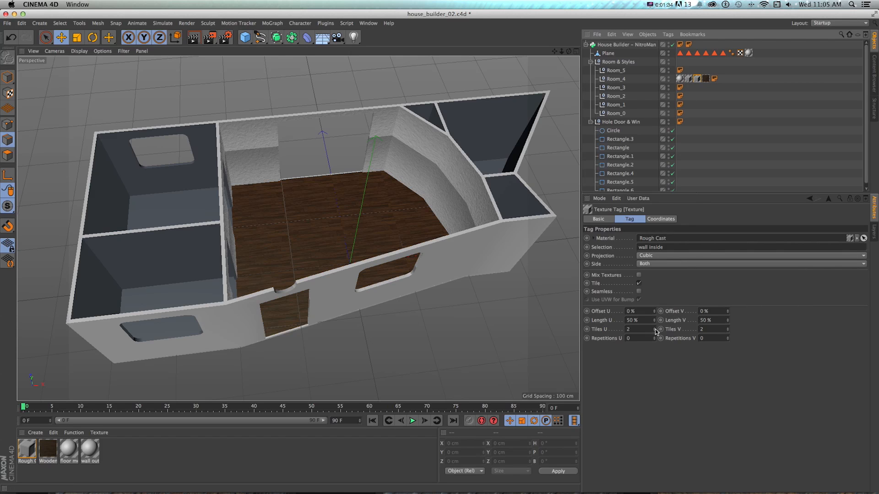
# - Set the inner wall texture tag to tile seamlessly
pyautogui.click(637, 291)
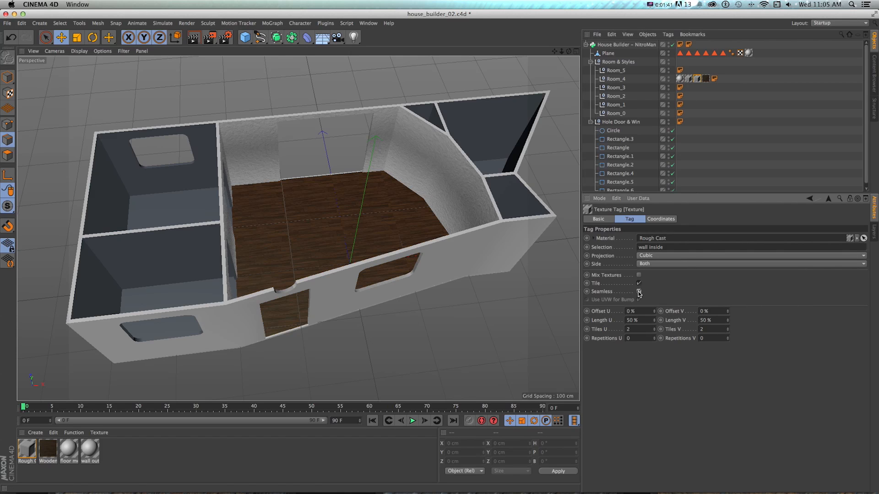
pyautogui.click(637, 300)
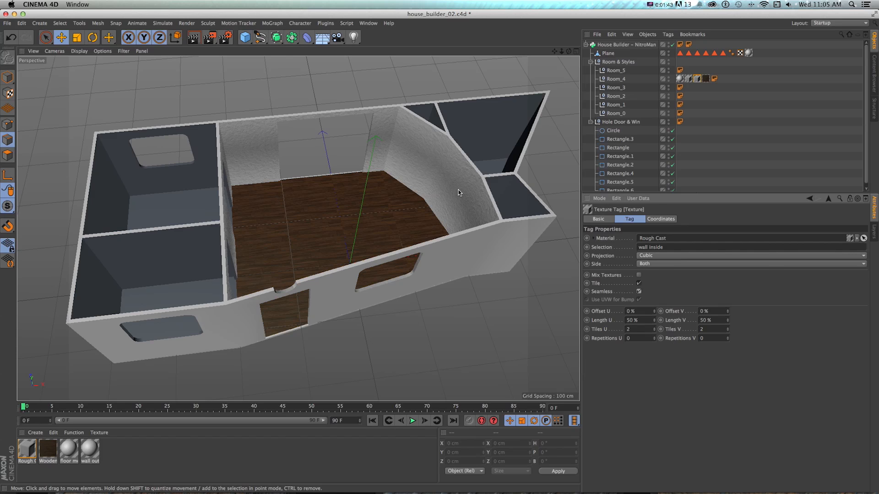
pyautogui.moveTo(414, 229)
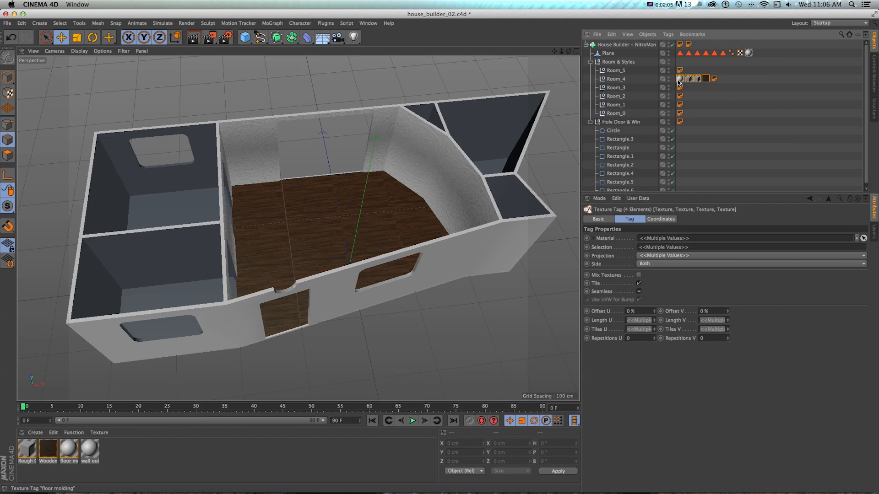
# - Copy Room_4's four texture tags onto Room_5
pyautogui.click(614, 70)
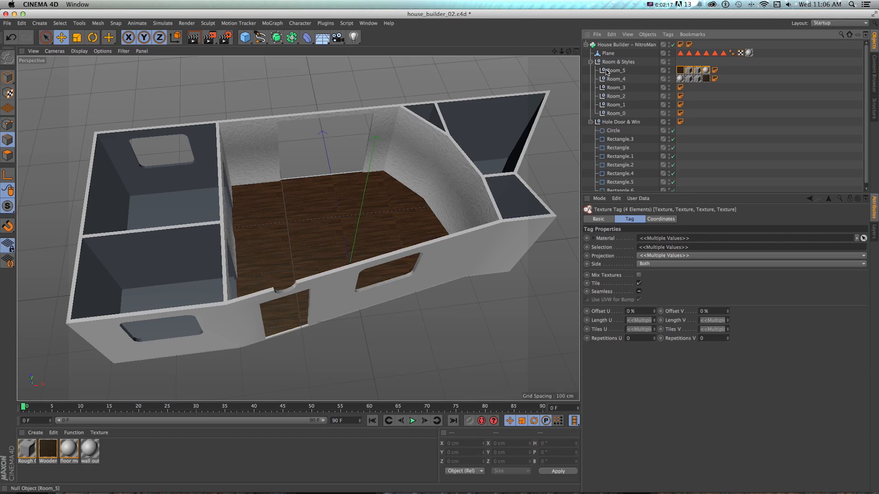
pyautogui.click(615, 87)
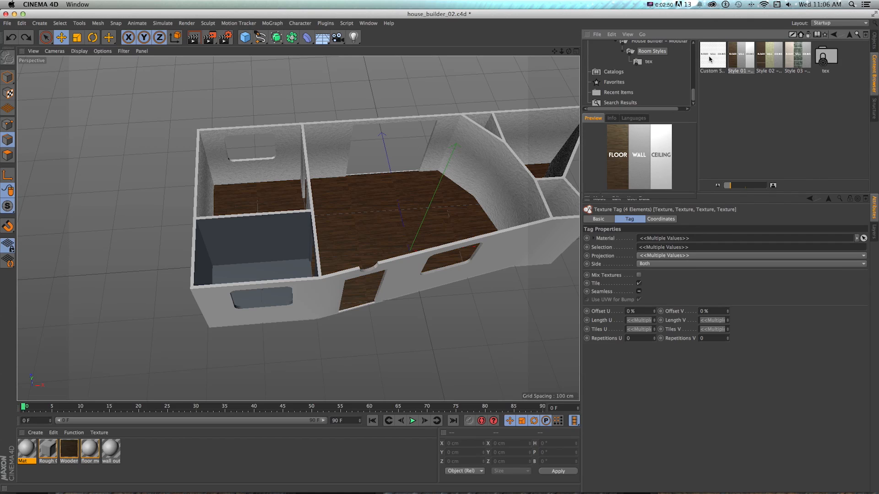
# - Recolour the Custom Style room's inner wall material to deep red in the Material Editor
pyautogui.click(712, 55)
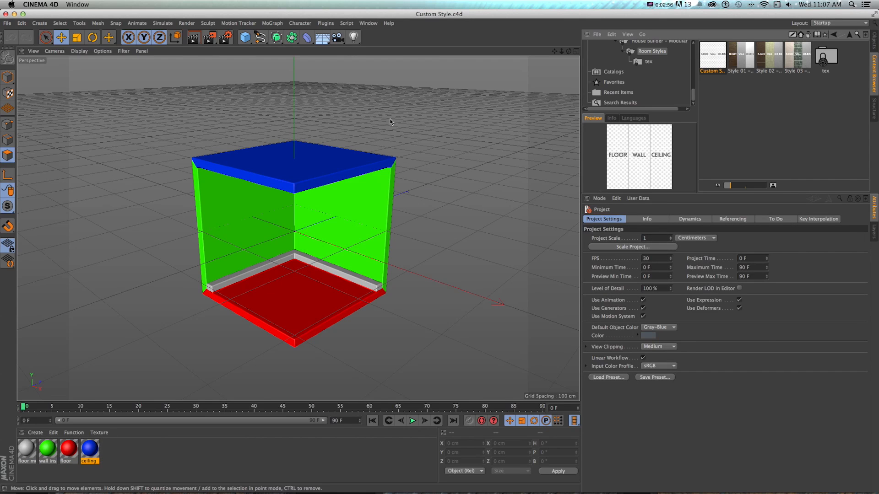
pyautogui.moveTo(294, 269)
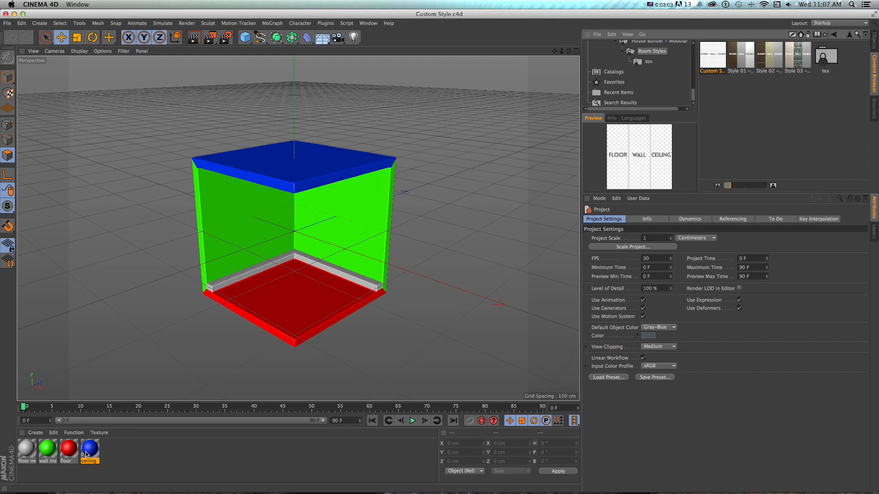
pyautogui.doubleClick(47, 450)
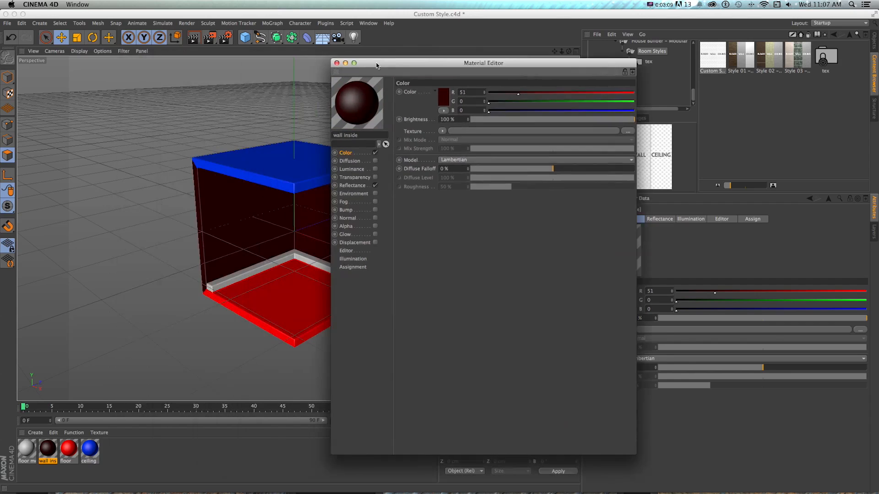
pyautogui.click(67, 450)
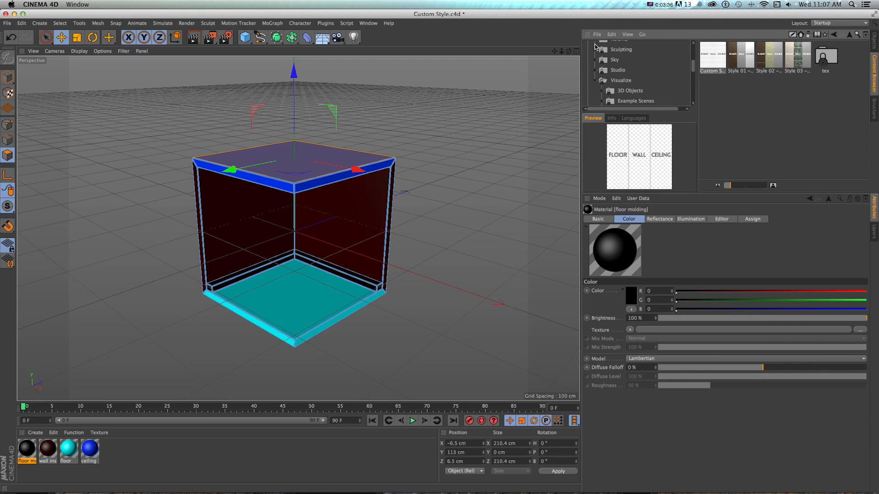
# - Attempt File > New Preset Library and dismiss the creation failure message
pyautogui.click(596, 34)
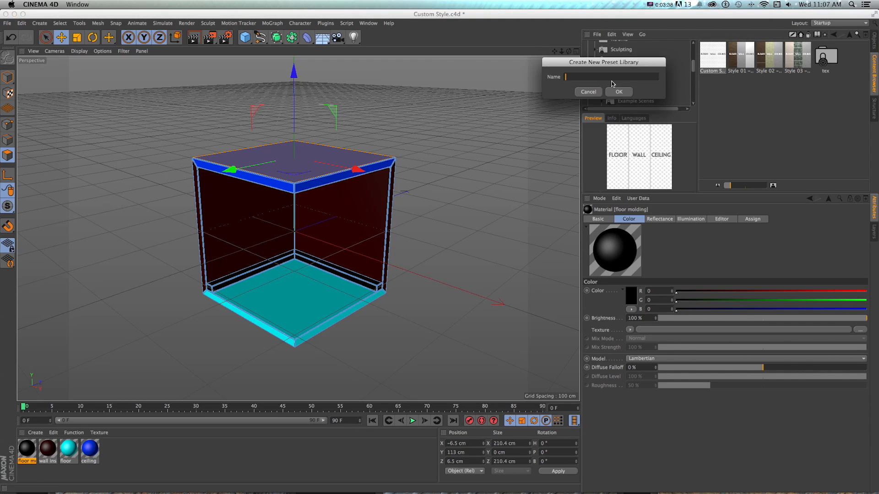
pyautogui.click(619, 92)
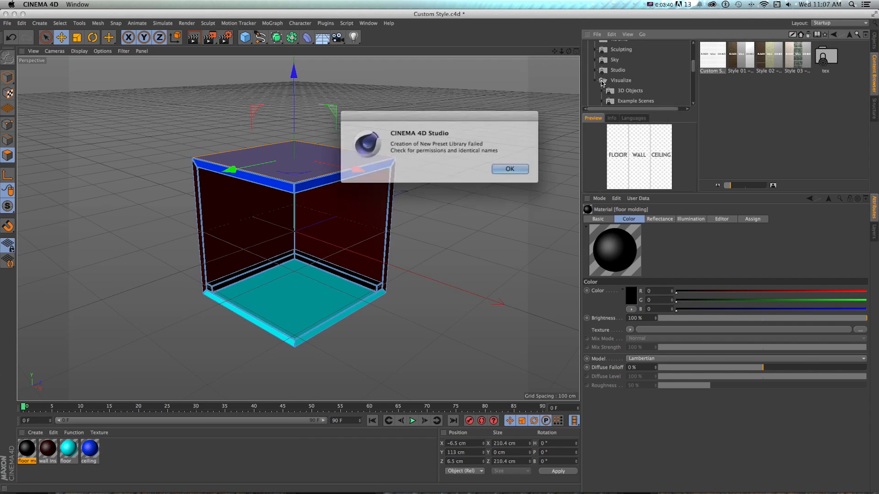
pyautogui.click(510, 168)
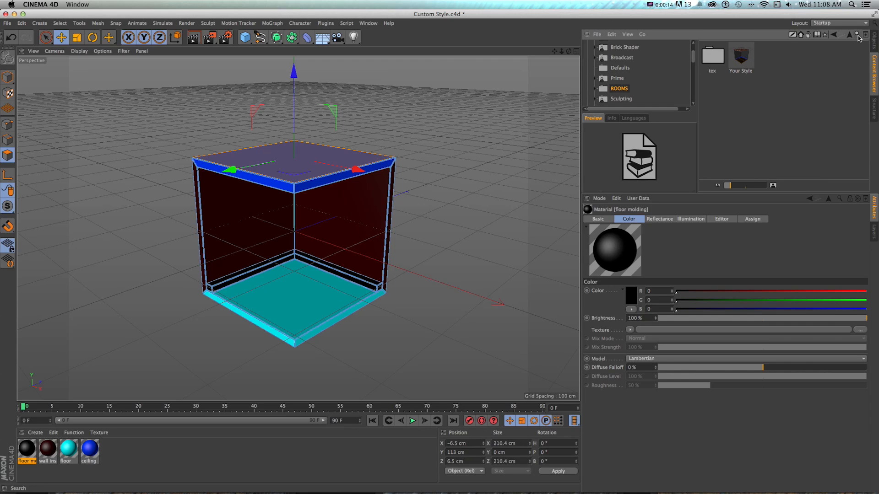
# - Undock the Content Browser, rename the null 'new room' and drag it into the ROOMS library
pyautogui.click(865, 34)
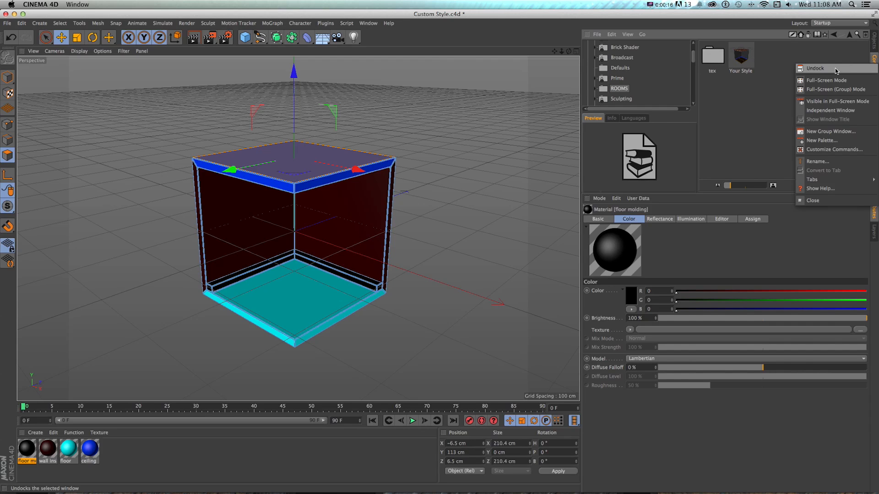
pyautogui.click(815, 67)
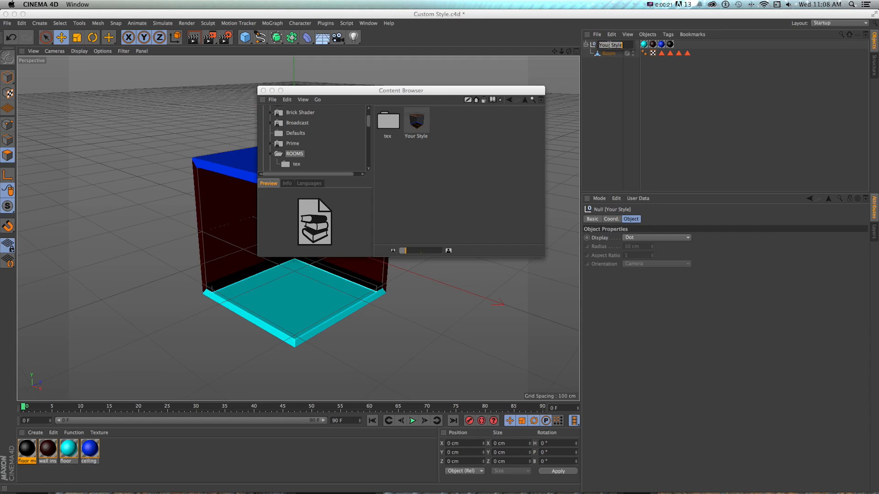
pyautogui.write('new room')
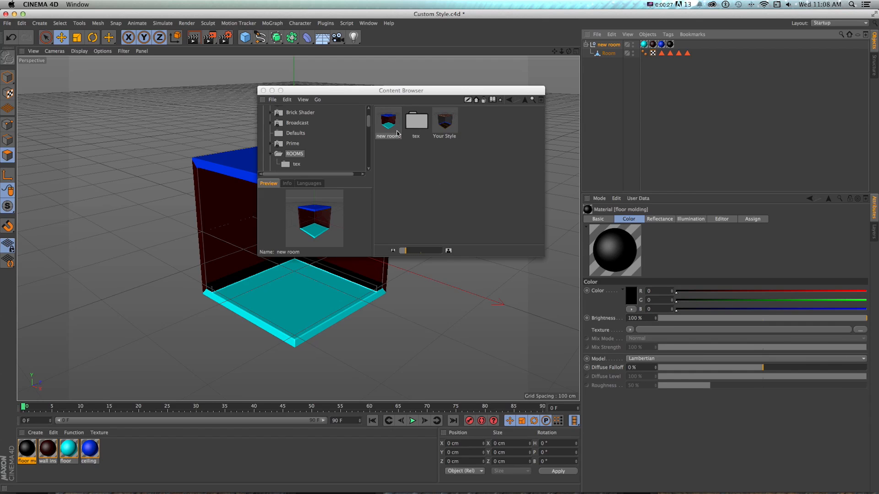
pyautogui.moveTo(400, 91); pyautogui.dragTo(597, 102)
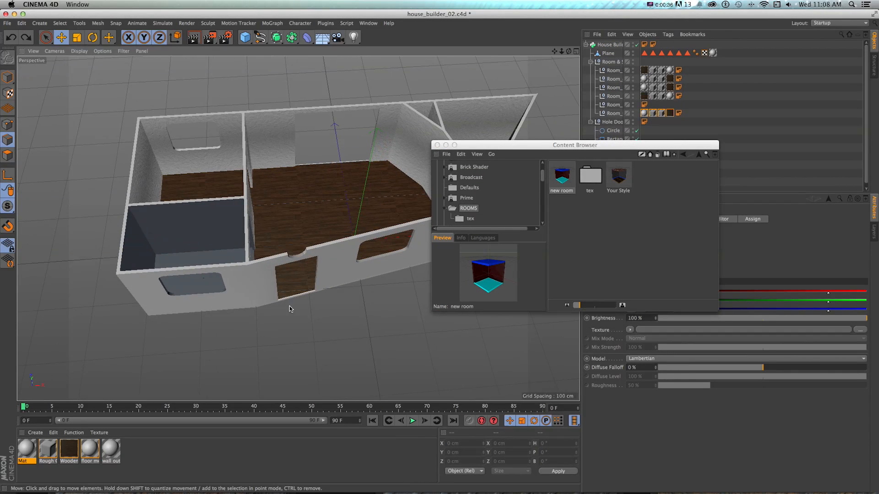
# - Apply the 'new room' preset to Room_1 and add a Floor object to the scene
pyautogui.moveTo(574, 145); pyautogui.dragTo(490, 161)
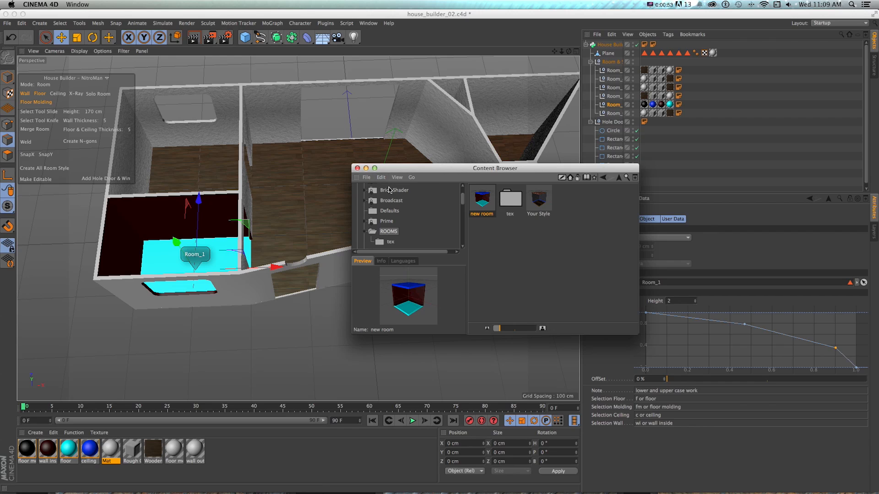
pyautogui.click(356, 168)
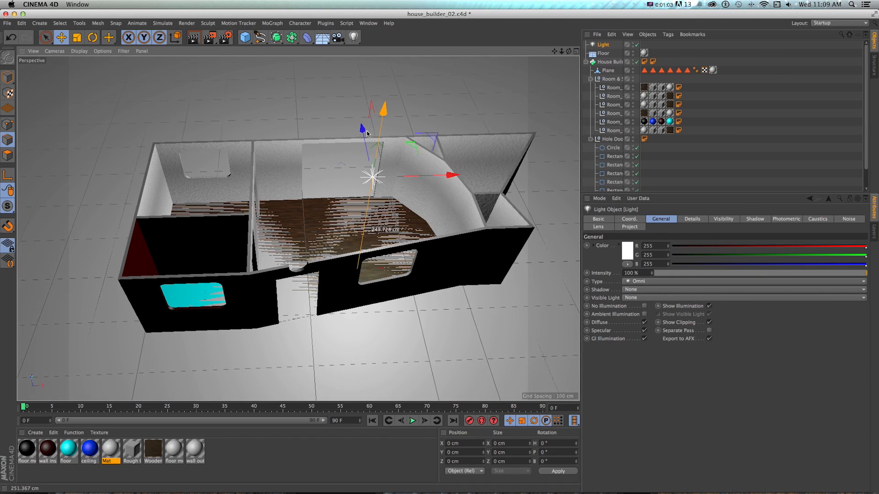
# - Render the lit house to the Picture Viewer
pyautogui.click(627, 251)
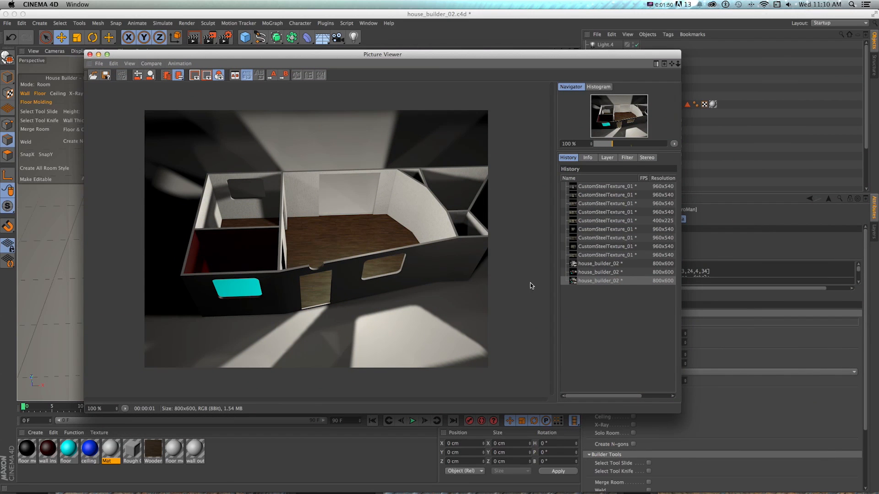
pyautogui.moveTo(259, 273)
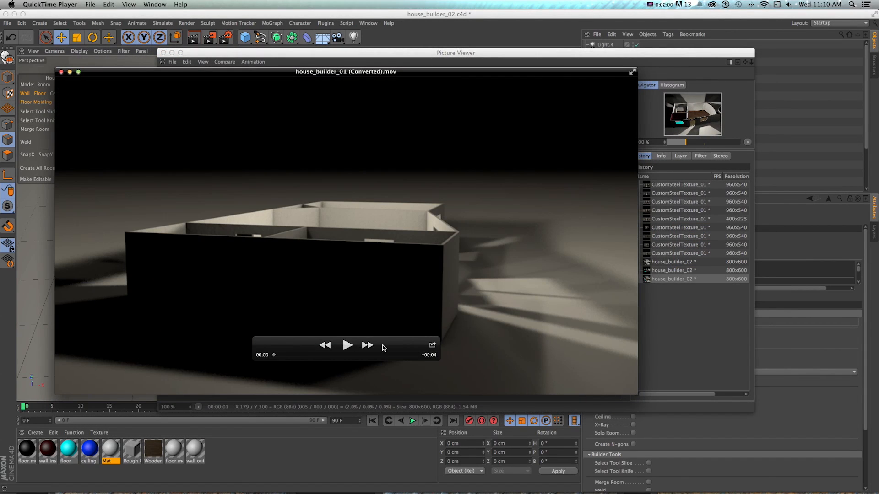
# - Play the house_builder_01 movie through to its end
pyautogui.click(347, 345)
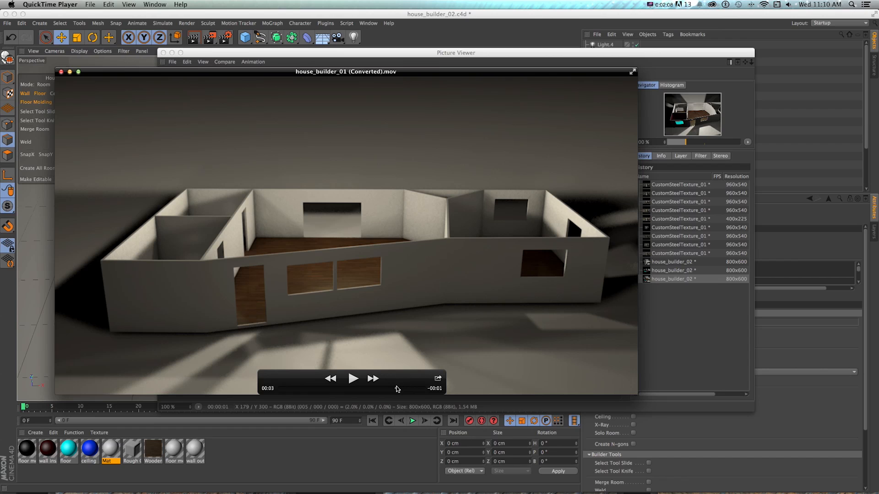
pyautogui.moveTo(432, 367)
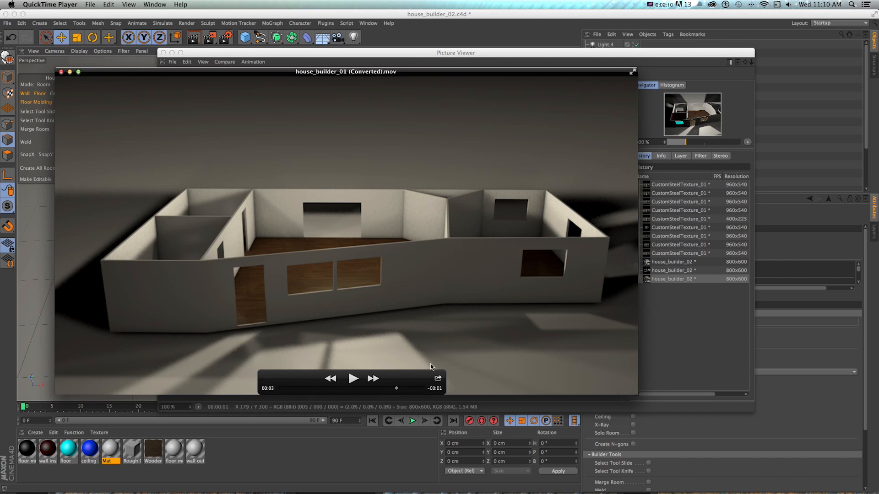